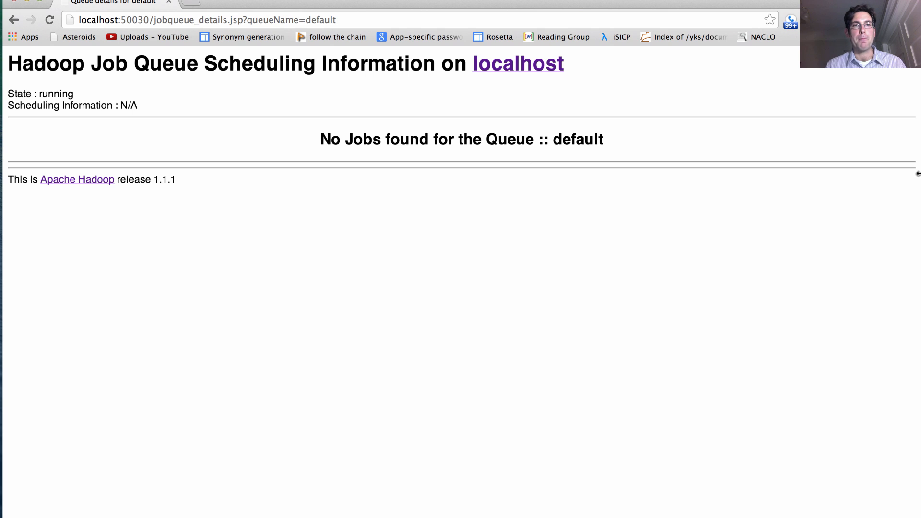
{"action": "mouse_move", "coordinate": [415, 161]}
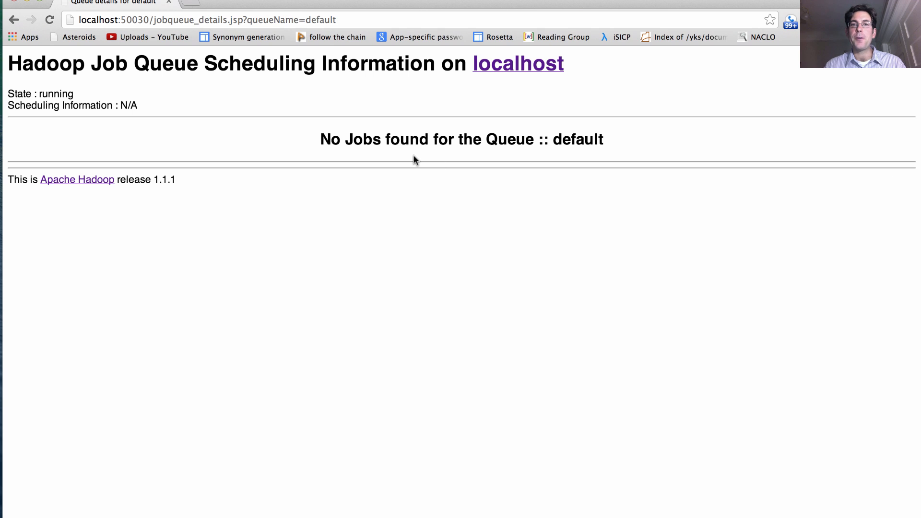
{"action": "mouse_move", "coordinate": [915, 190]}
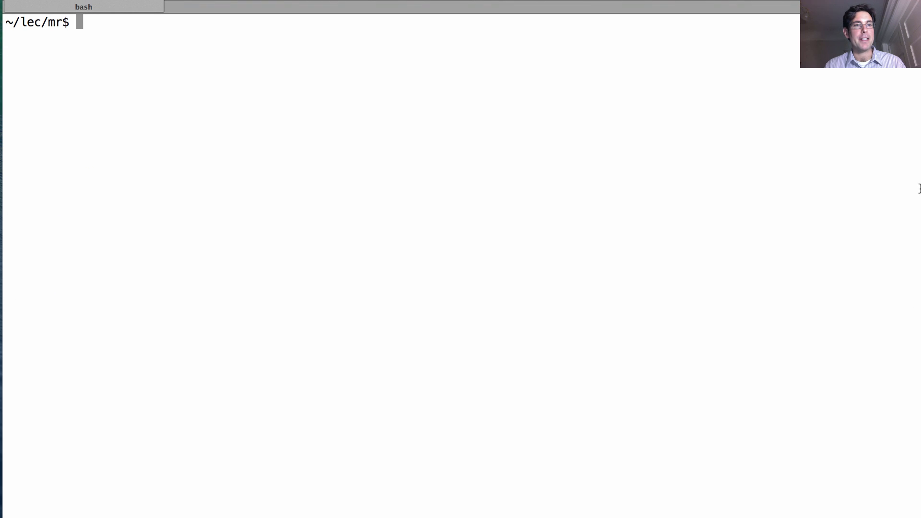
Step: Run ./mr.py with no arguments to print its usage help
{"action": "type", "text": "."}
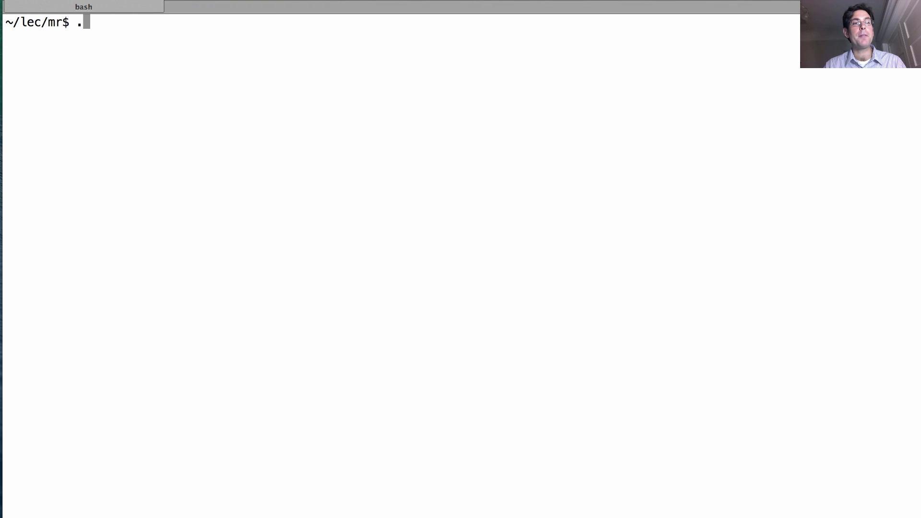
{"action": "type", "text": "/mr.py"}
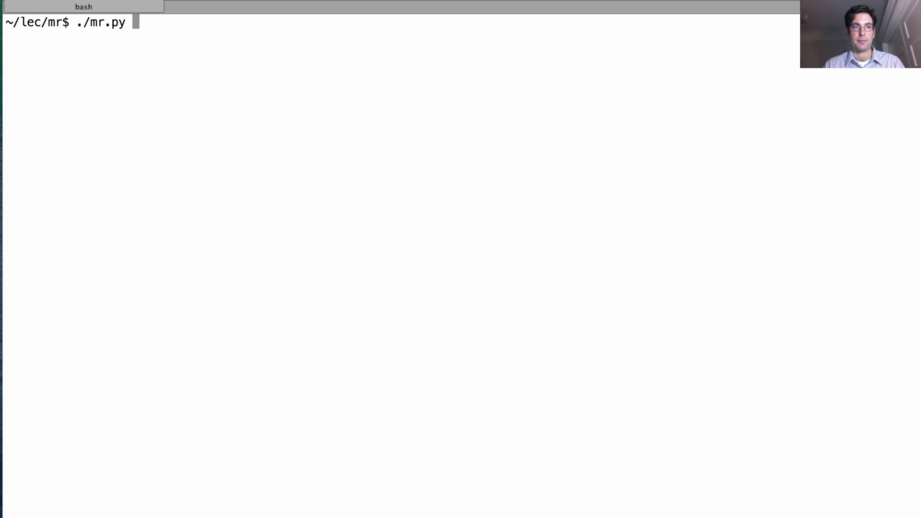
{"action": "key", "text": "Return"}
{"action": "type", "text": "./mr.py"}
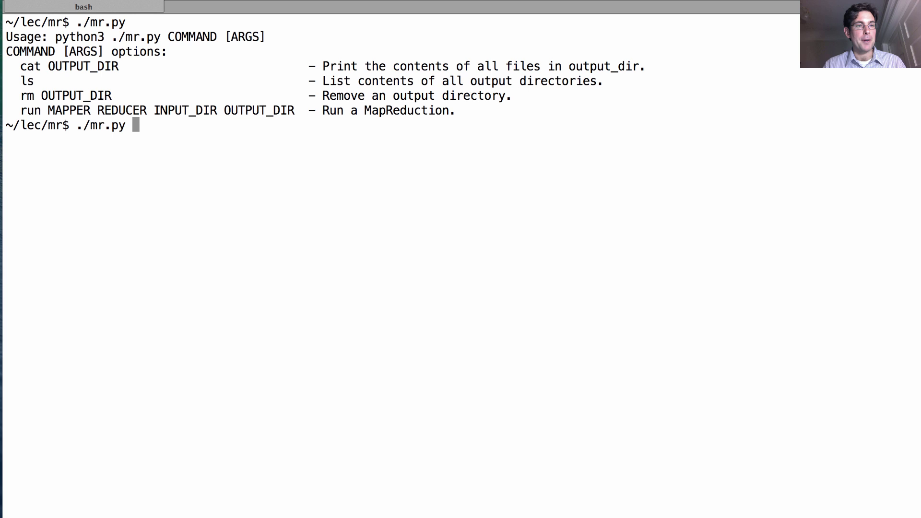
Step: Compose the run command with count_vowels_mapper.py, sum_reducer.py, shakespeare and vowel_counts, not yet executed
{"action": "type", "text": "run"}
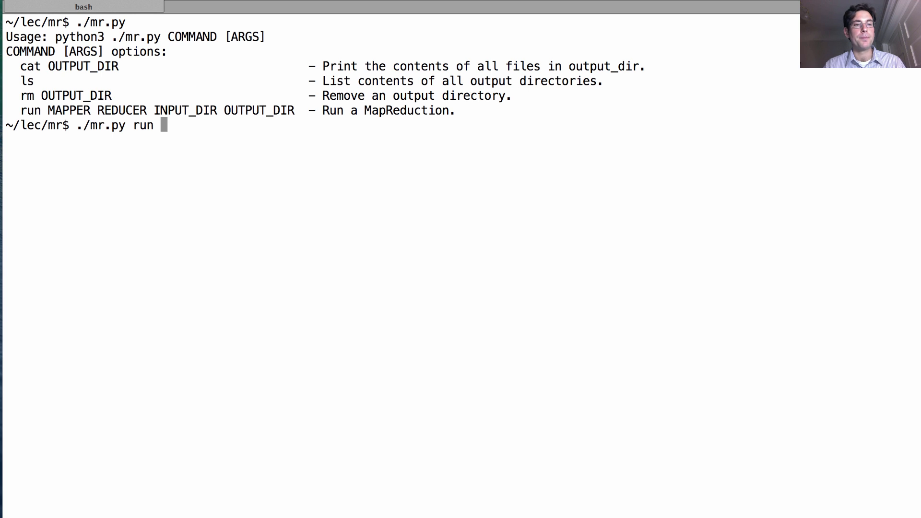
{"action": "type", "text": "count"}
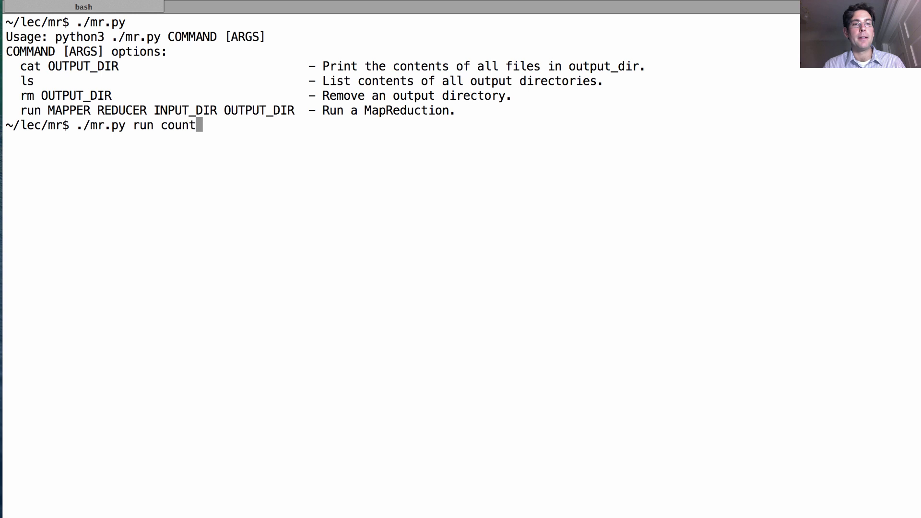
{"action": "type", "text": "_vowels_mapper.py"}
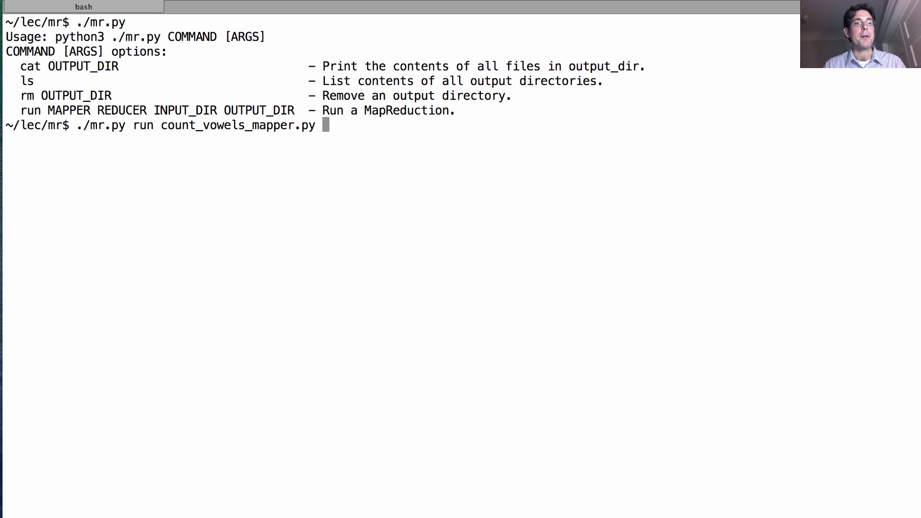
{"action": "type", "text": "sum_reducer.py"}
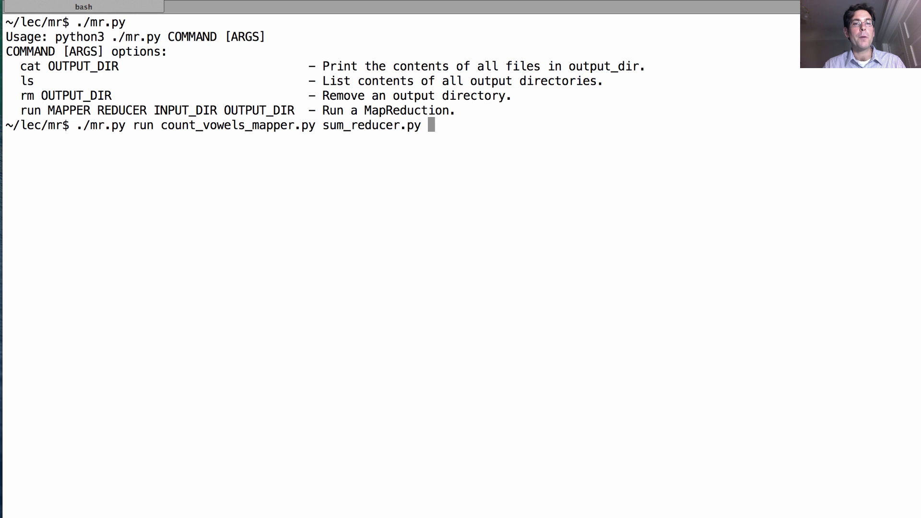
{"action": "type", "text": "s"}
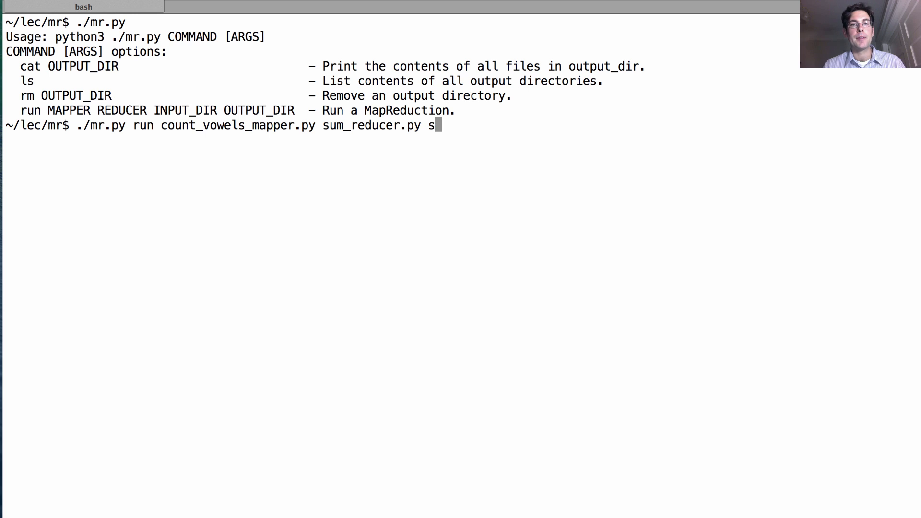
{"action": "type", "text": "hakespea"}
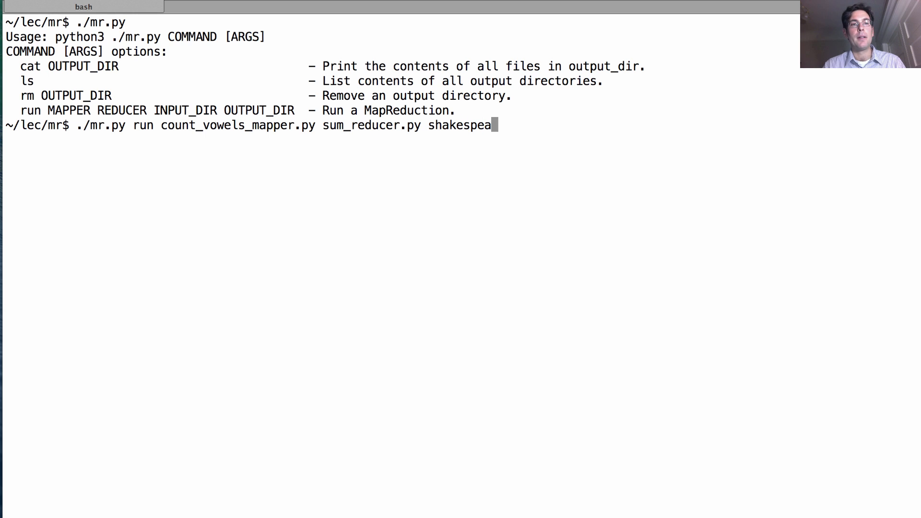
{"action": "type", "text": "e"}
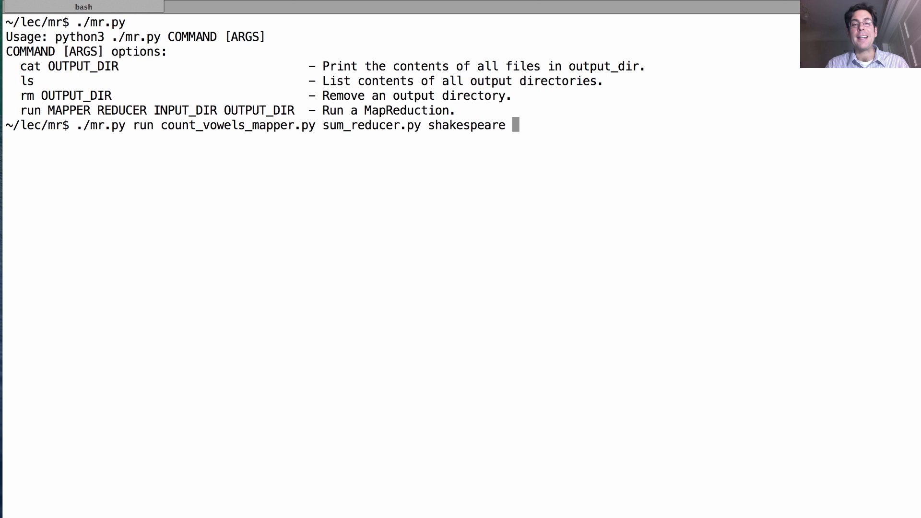
{"action": "type", "text": "count"}
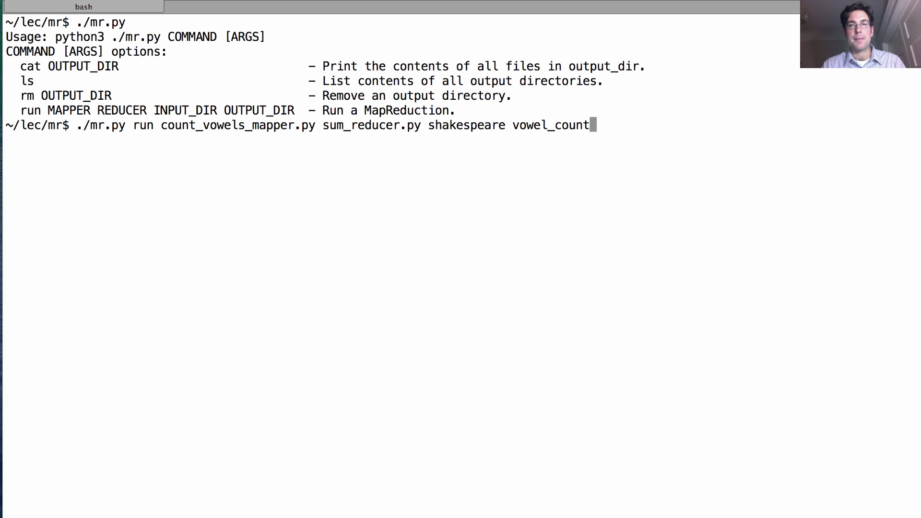
Step: Execute the run command to launch the Hadoop streaming vowel-count job on shakespeare
{"action": "key", "text": "Return"}
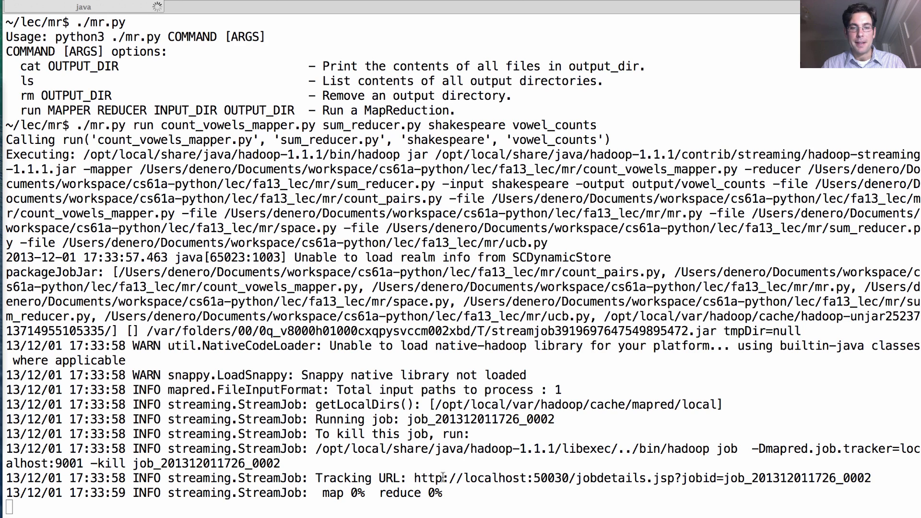
{"action": "mouse_move", "coordinate": [498, 476]}
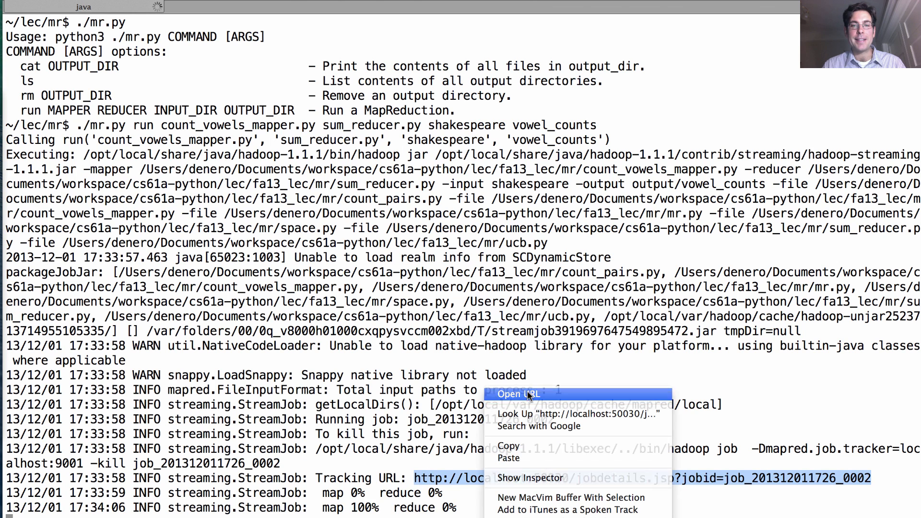
{"action": "left_click", "coordinate": [516, 394]}
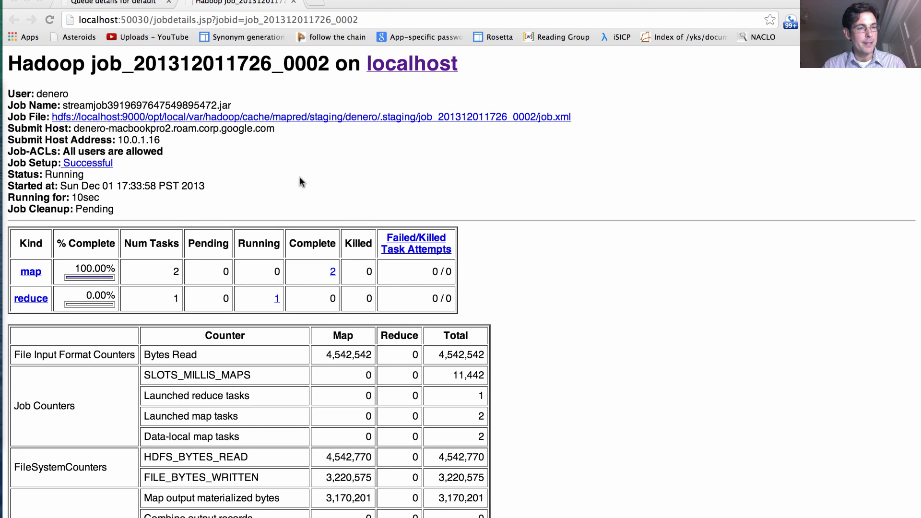
{"action": "mouse_move", "coordinate": [50, 281]}
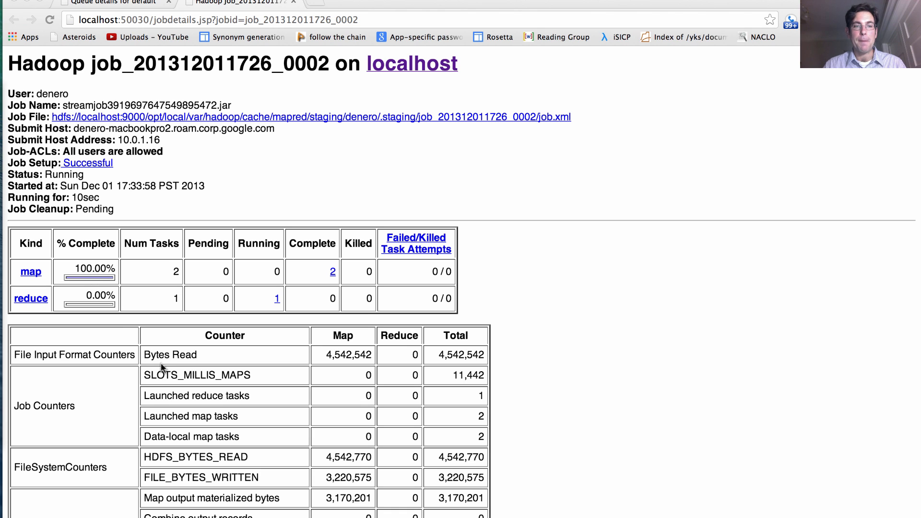
{"action": "mouse_move", "coordinate": [331, 361]}
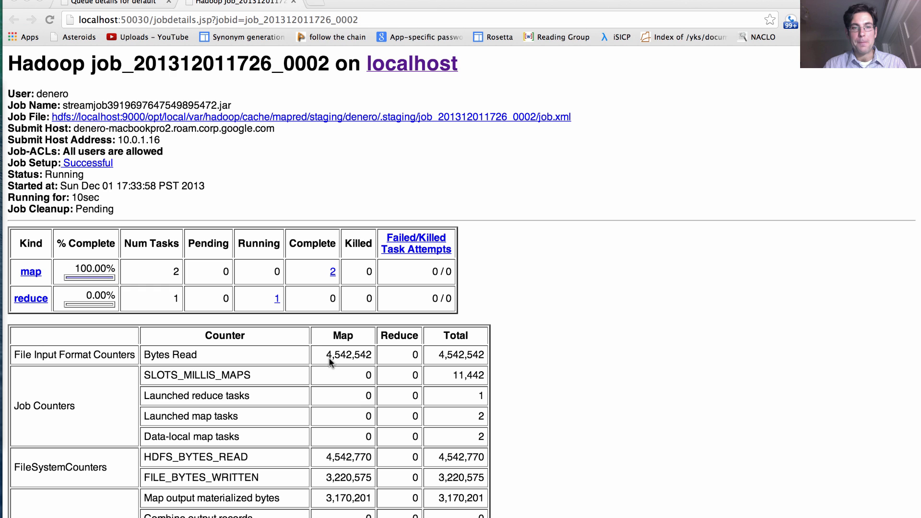
{"action": "mouse_move", "coordinate": [553, 401]}
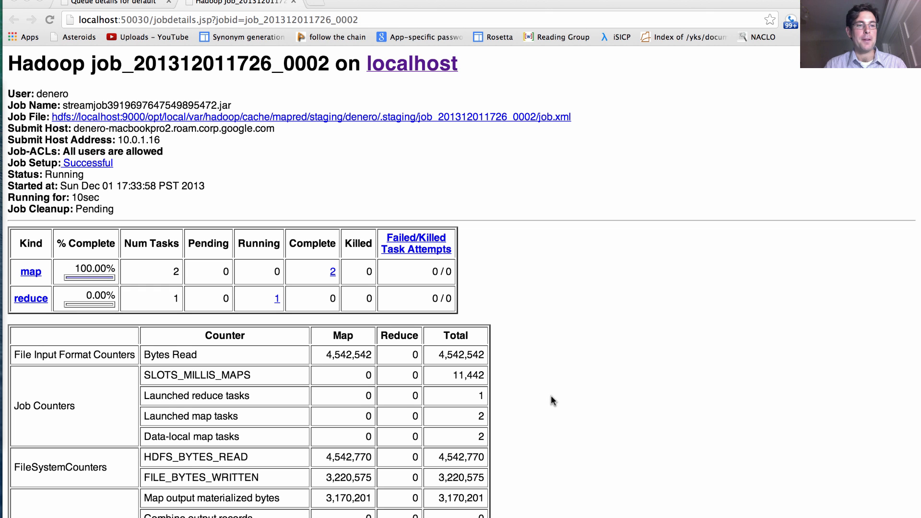
{"action": "scroll", "scroll_direction": "down", "scroll_amount": 3}
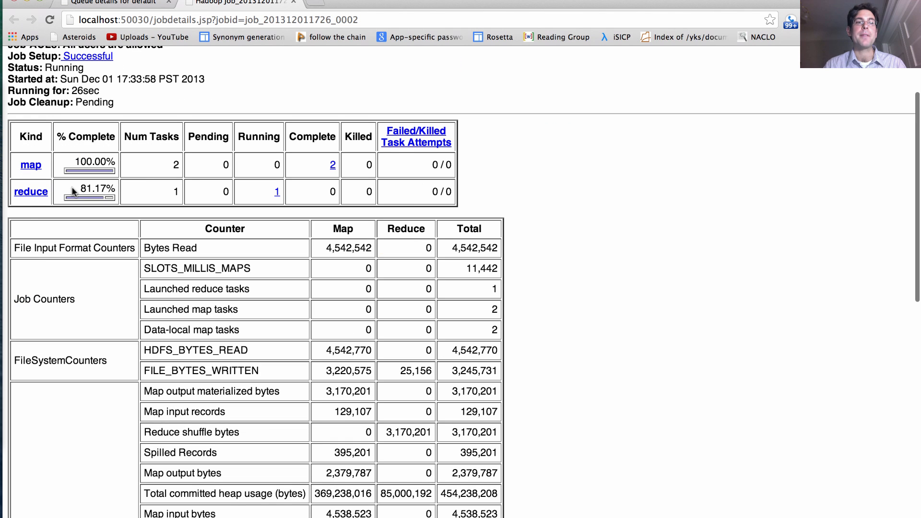
{"action": "scroll", "scroll_direction": "down", "scroll_amount": 3}
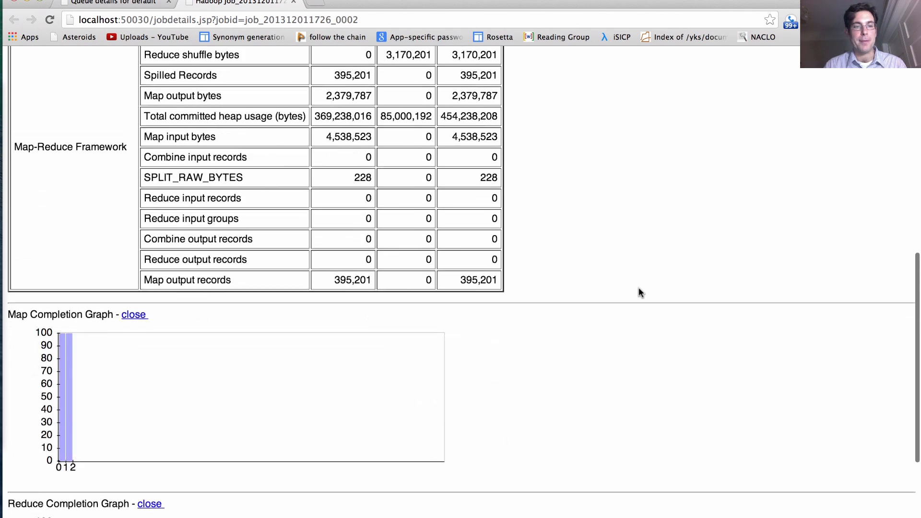
{"action": "scroll", "scroll_direction": "down", "scroll_amount": 3}
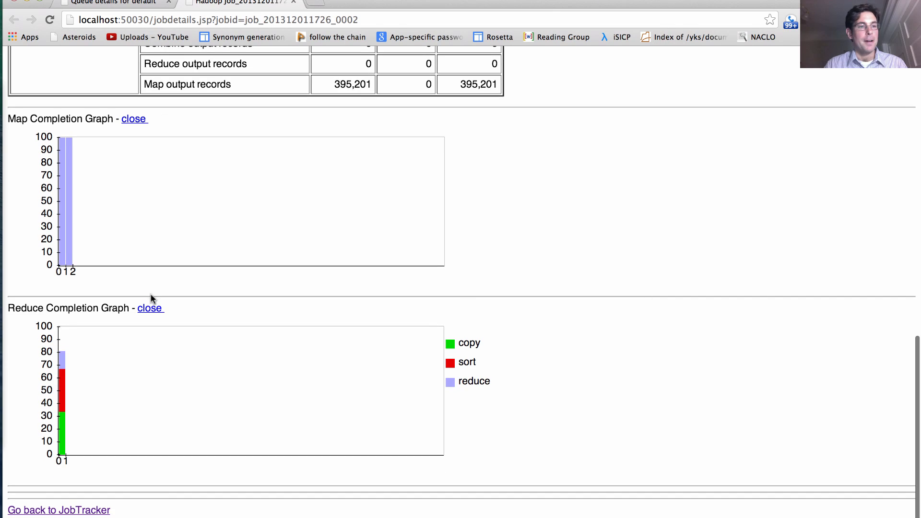
{"action": "mouse_move", "coordinate": [75, 422]}
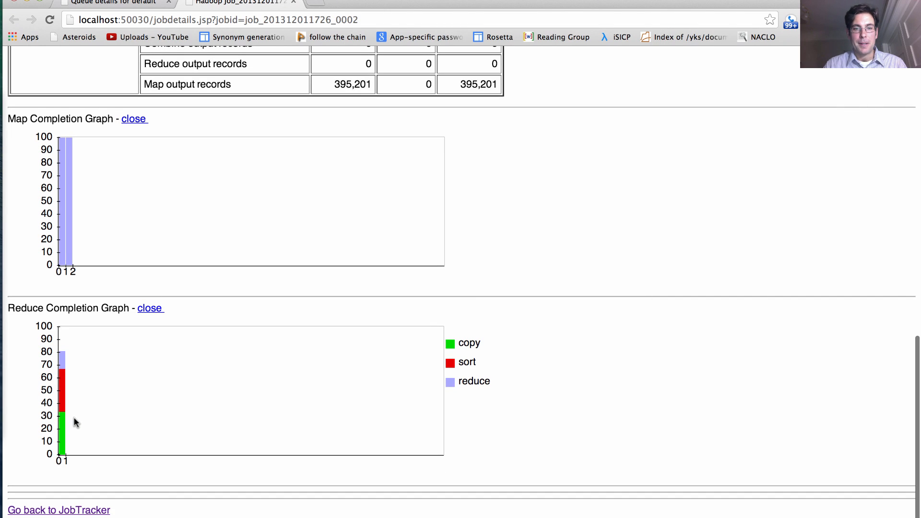
{"action": "mouse_move", "coordinate": [67, 429]}
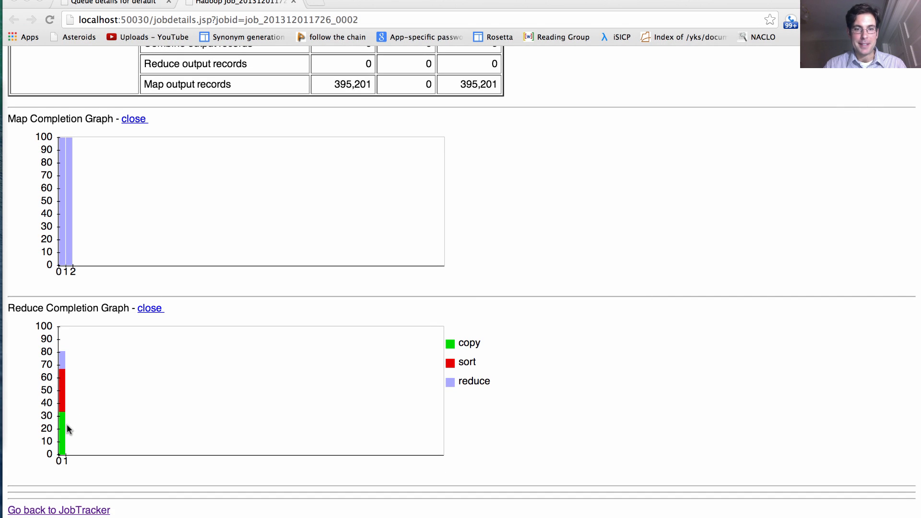
{"action": "mouse_move", "coordinate": [70, 366]}
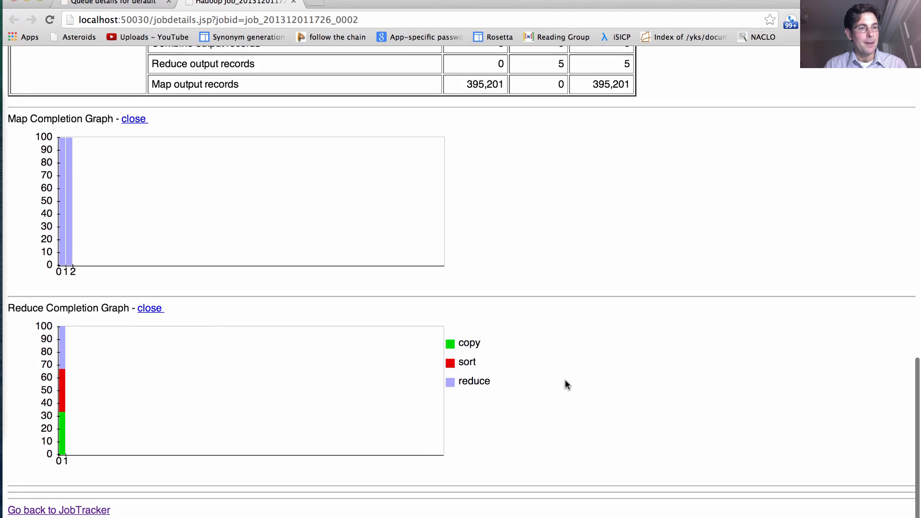
{"action": "mouse_move", "coordinate": [569, 269]}
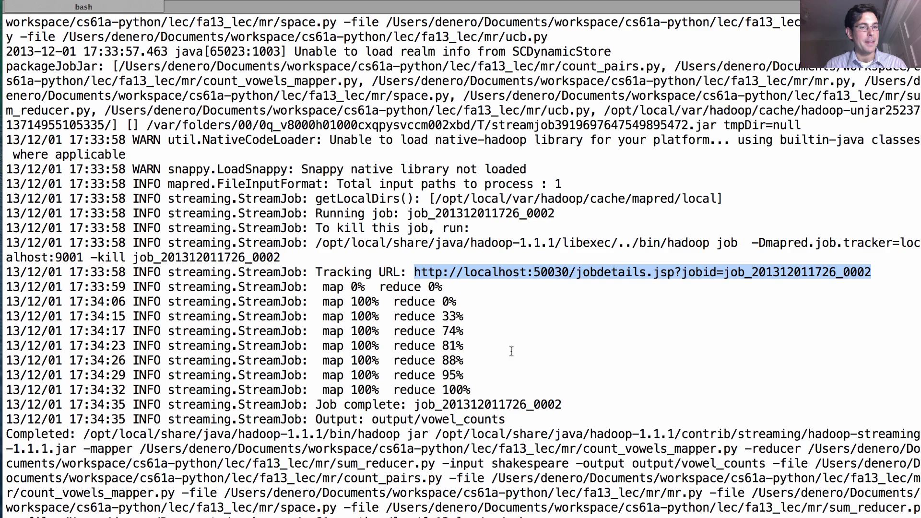
{"action": "mouse_move", "coordinate": [378, 299]}
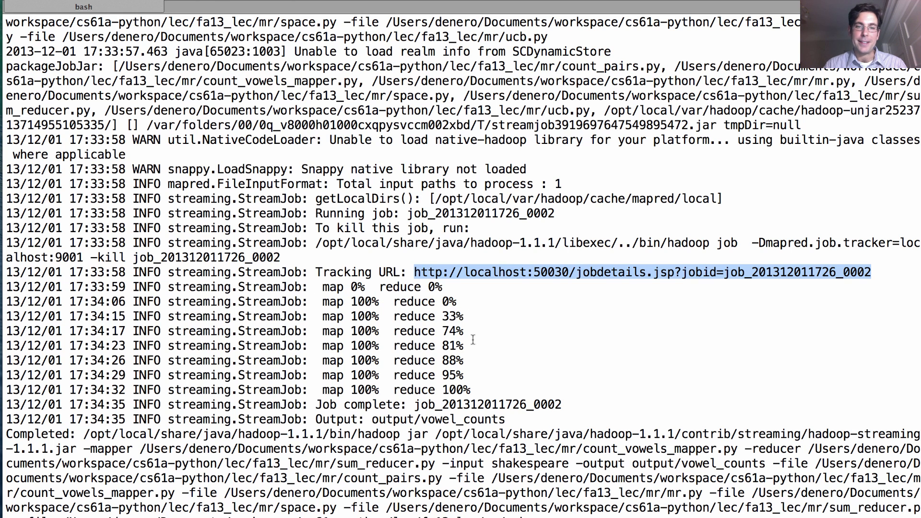
{"action": "mouse_move", "coordinate": [316, 337]}
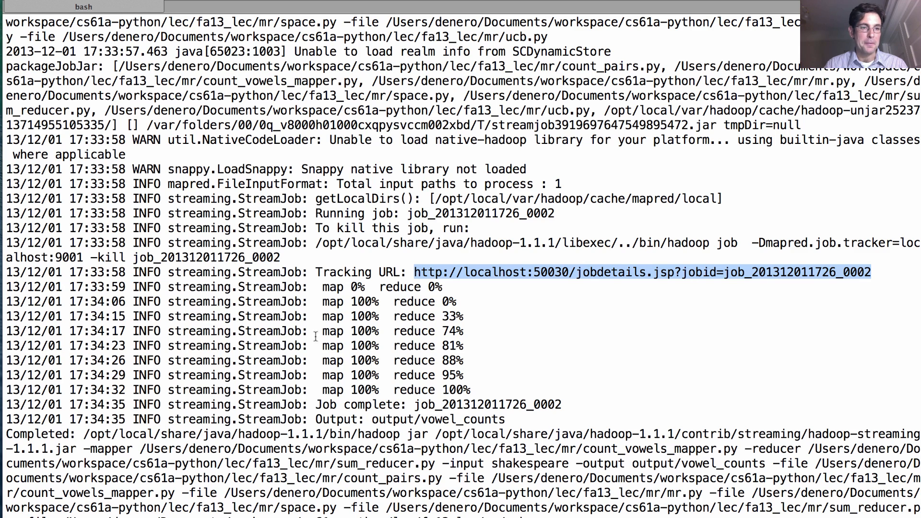
{"action": "mouse_move", "coordinate": [483, 340]}
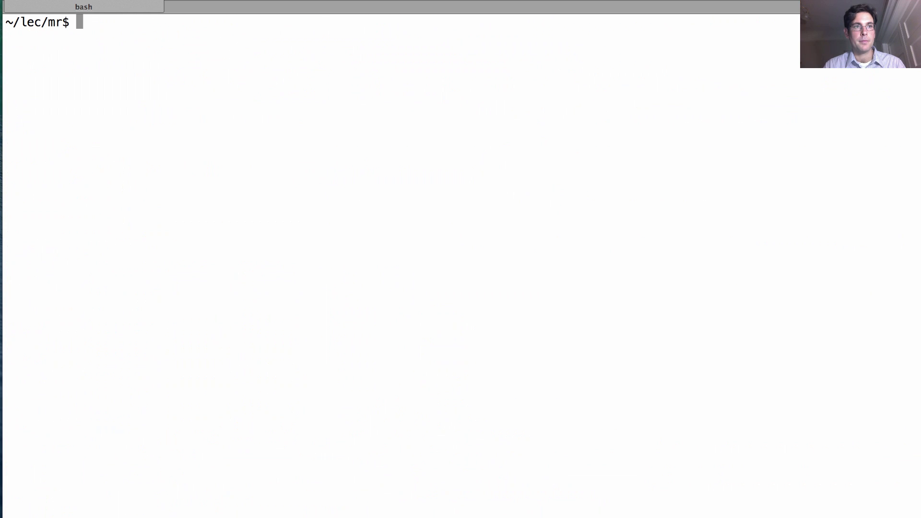
Step: Run ./mr.py cat vowel_counts to list the totals for a, e, i, o and u
{"action": "type", "text": "./"}
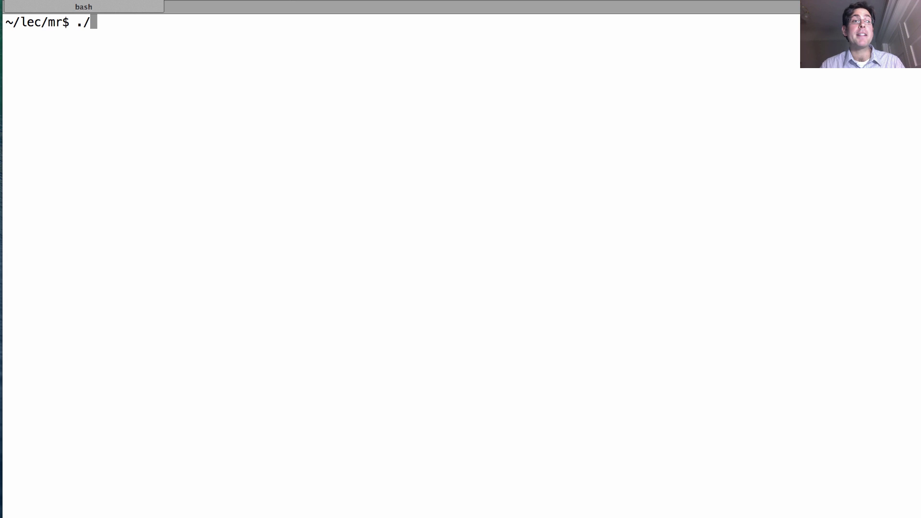
{"action": "type", "text": "mr.py cat"}
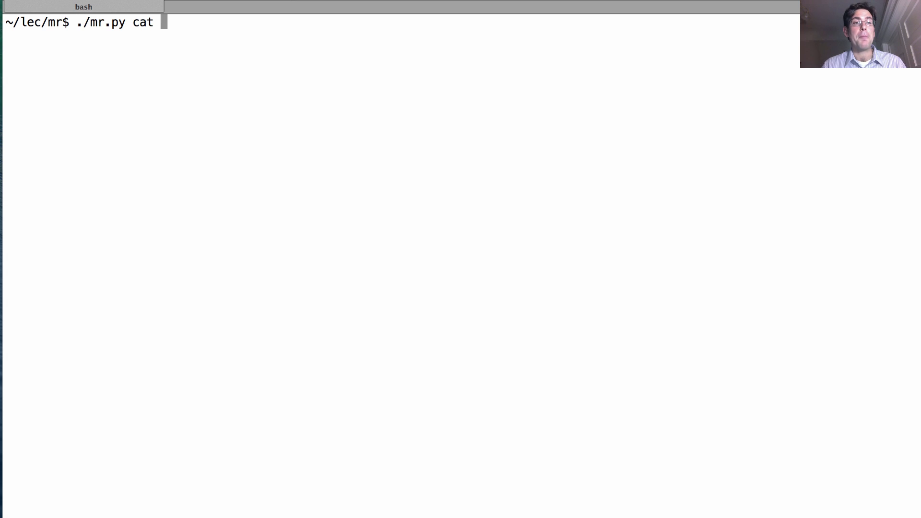
{"action": "type", "text": "vow"}
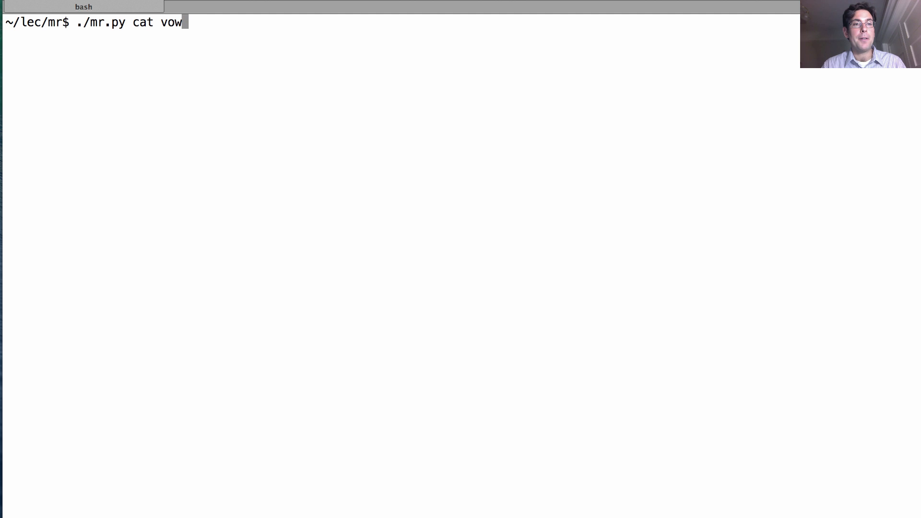
{"action": "type", "text": "el"}
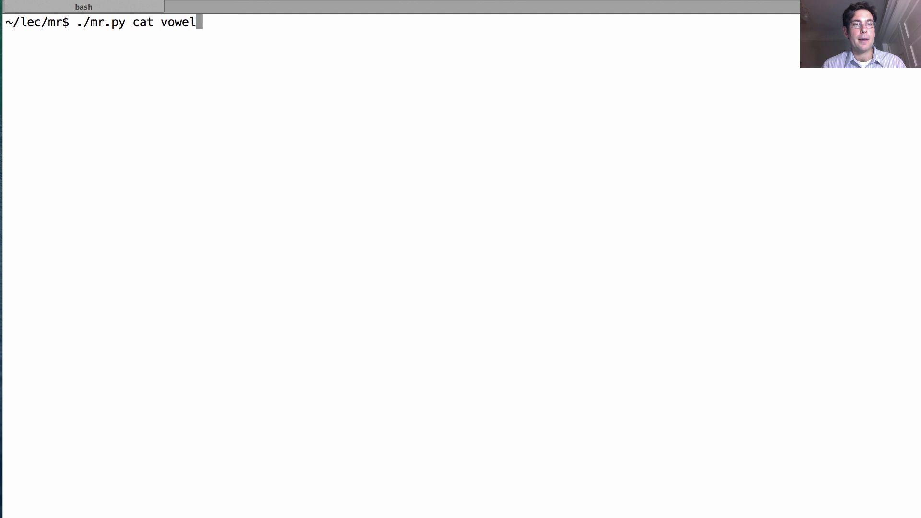
{"action": "type", "text": "_counts"}
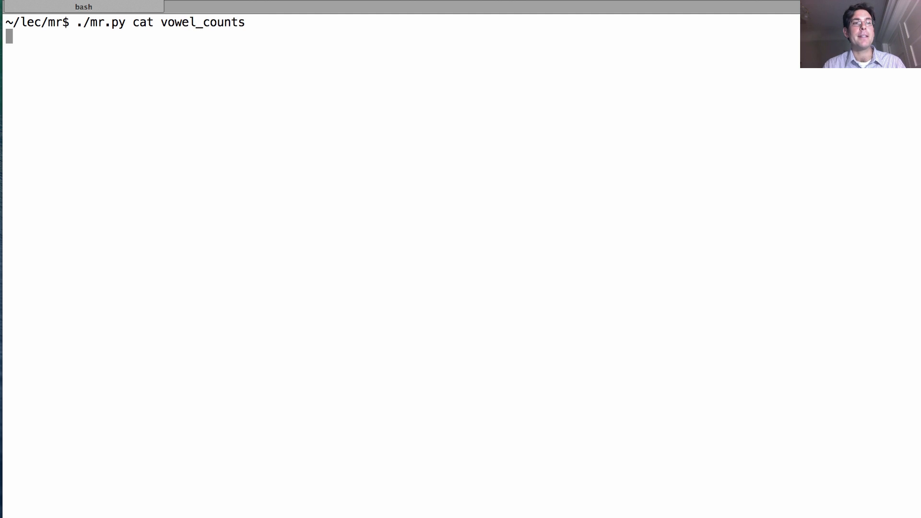
{"action": "key", "text": "Return"}
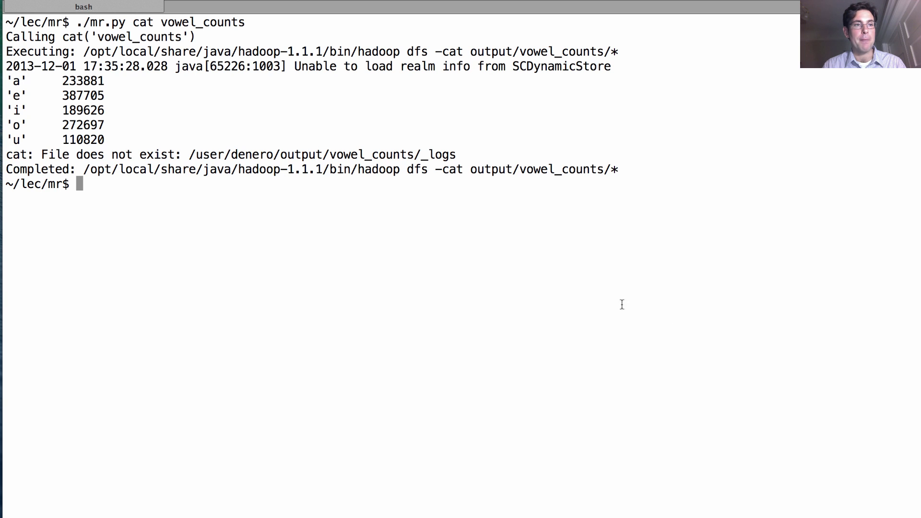
{"action": "mouse_move", "coordinate": [105, 78]}
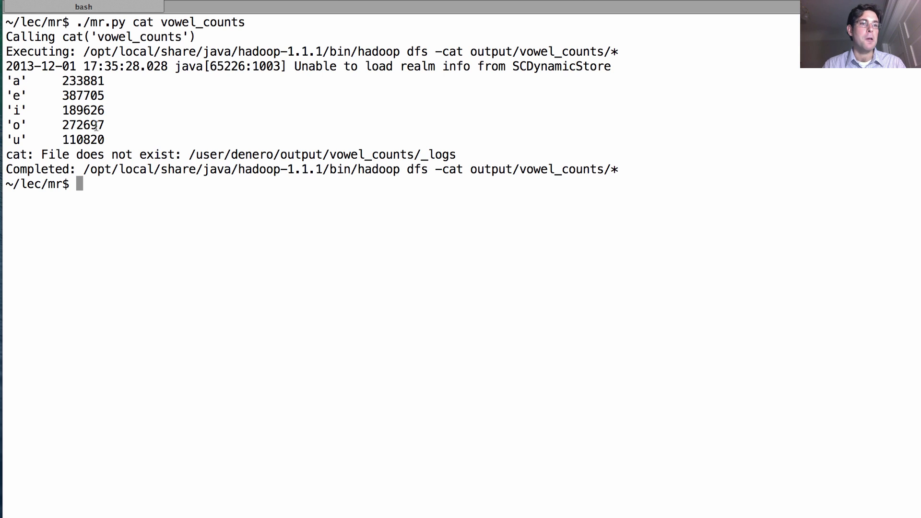
{"action": "mouse_move", "coordinate": [301, 131]}
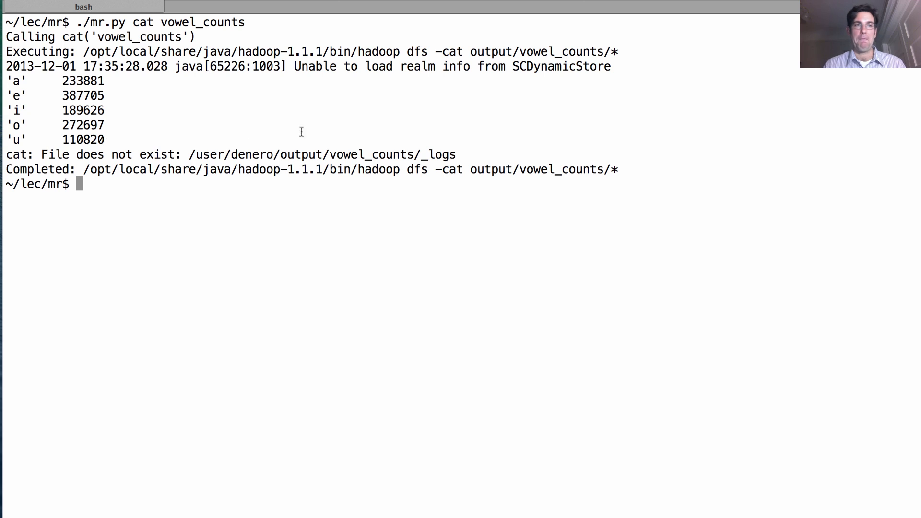
{"action": "mouse_move", "coordinate": [417, 229]}
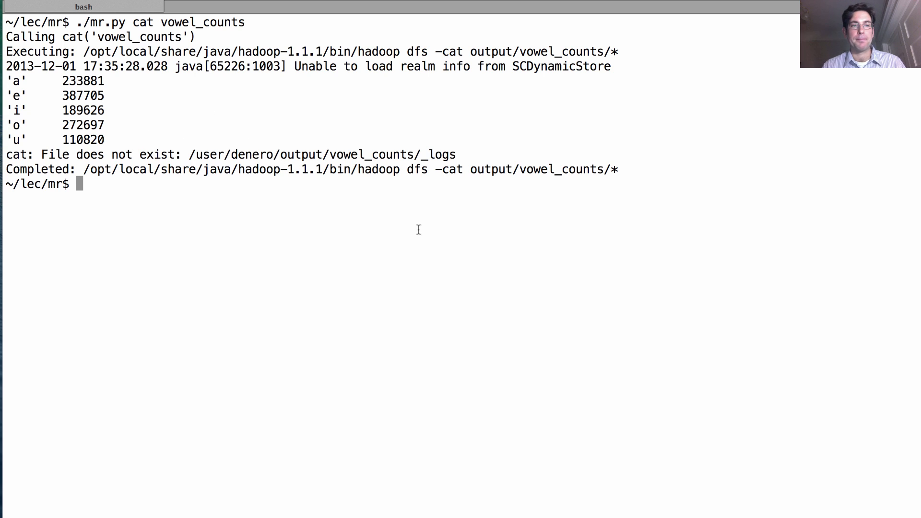
{"action": "mouse_move", "coordinate": [916, 262]}
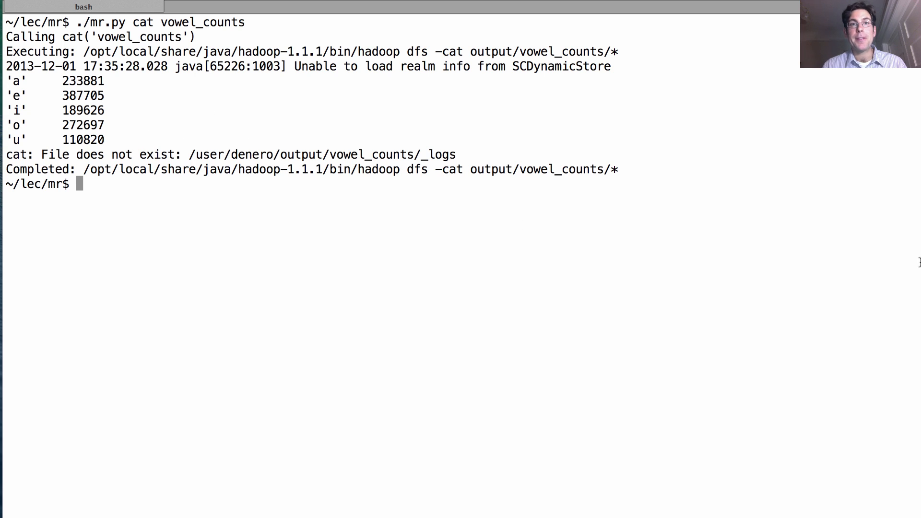